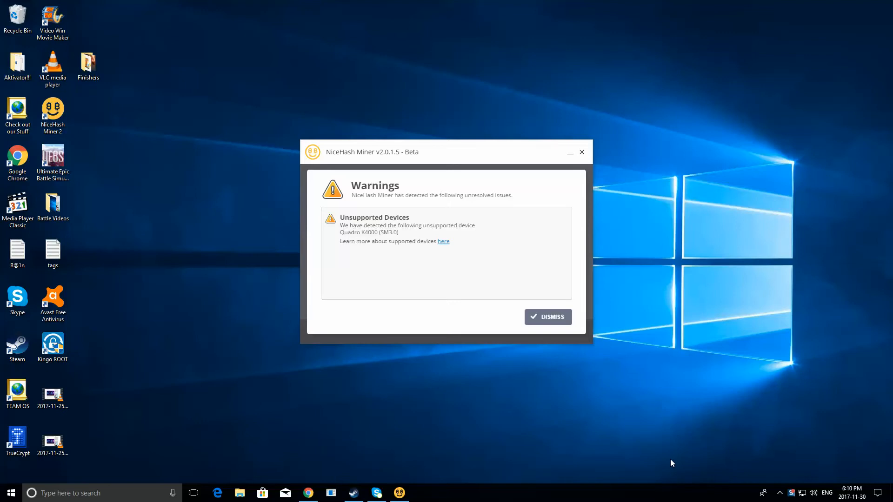
pyautogui.moveTo(596, 346)
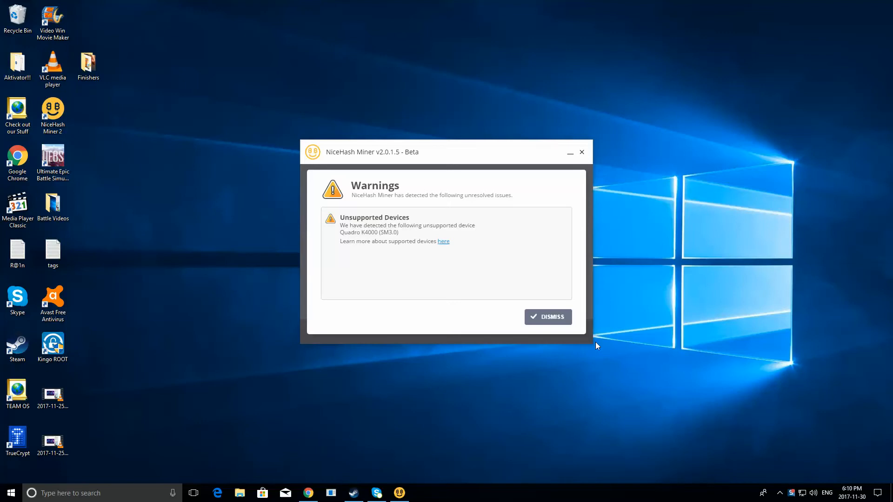
# - Dismiss the unsupported-device warning and review the configured Bitcoin payout wallet without changes
pyautogui.click(547, 316)
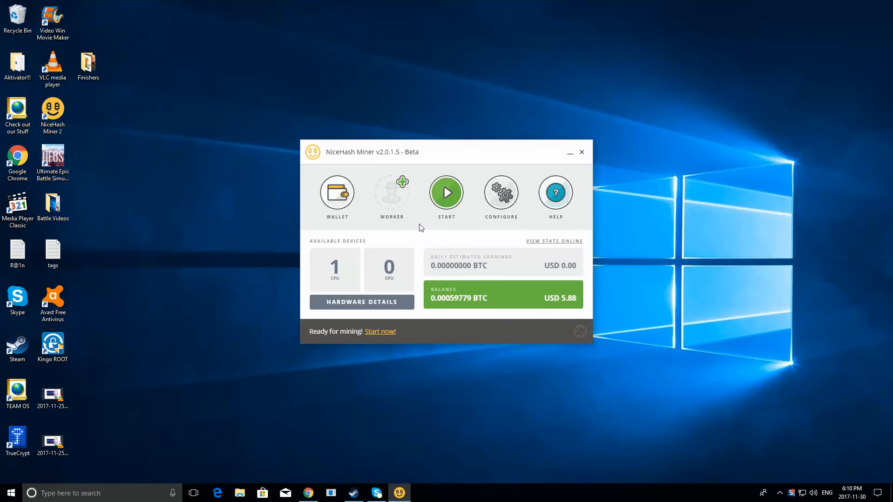
pyautogui.click(336, 193)
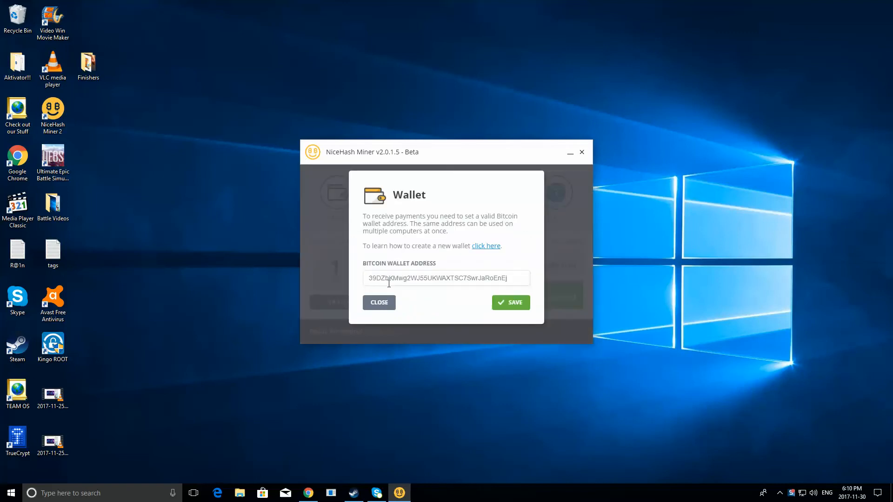
pyautogui.click(379, 303)
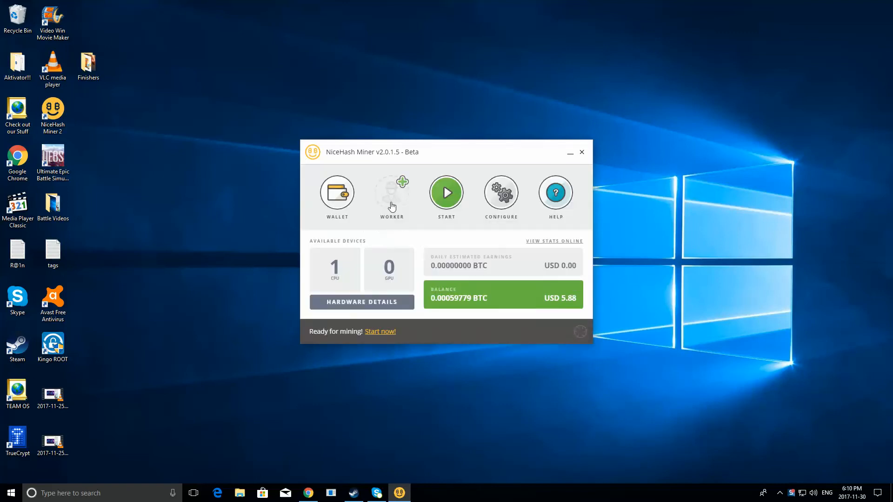
pyautogui.moveTo(470, 202)
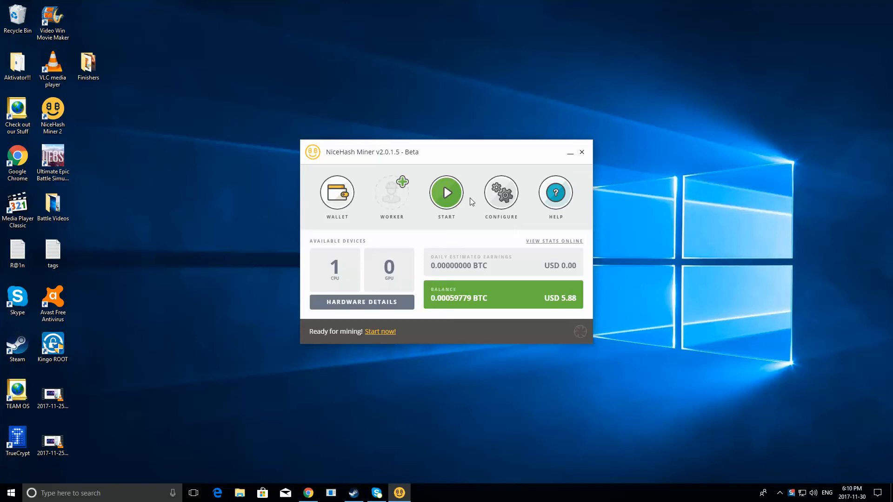
# - Browse the Logging and Advanced configuration pages and open the configs folder
pyautogui.click(500, 192)
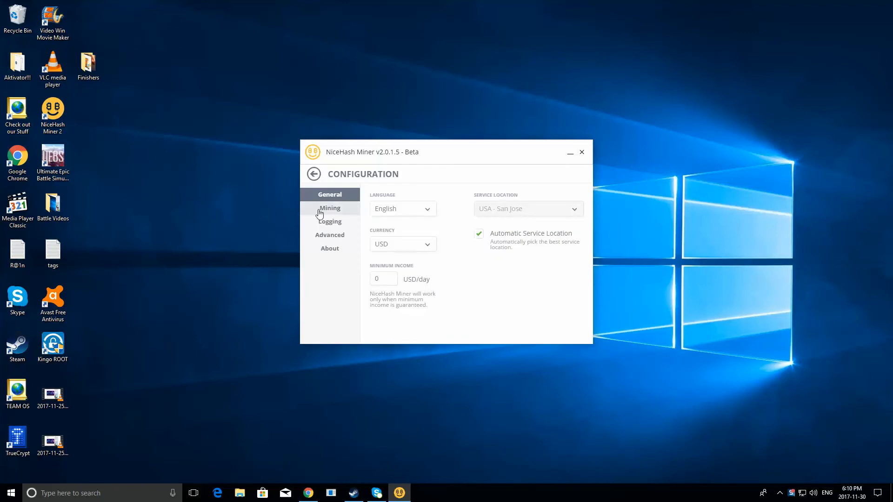
pyautogui.click(329, 221)
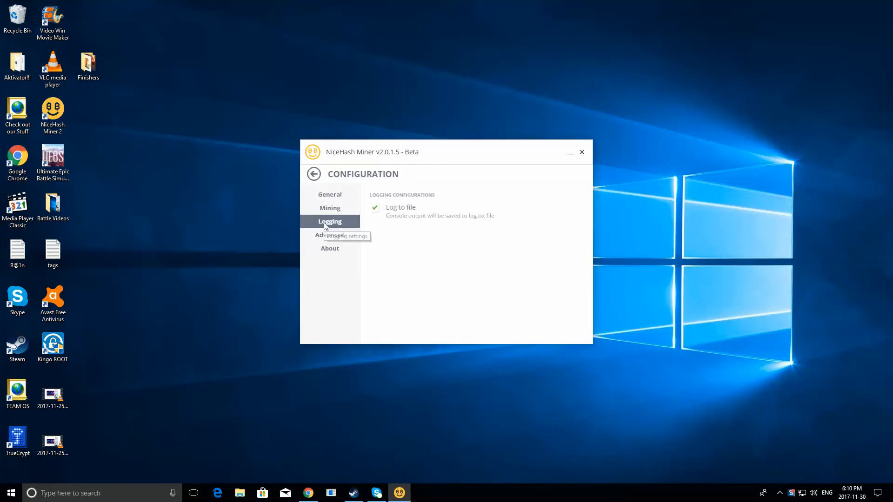
pyautogui.click(329, 234)
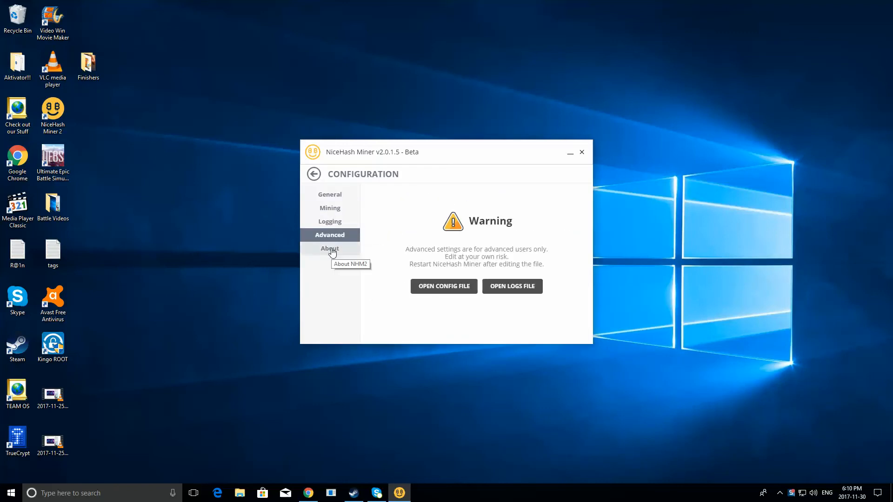
pyautogui.click(442, 285)
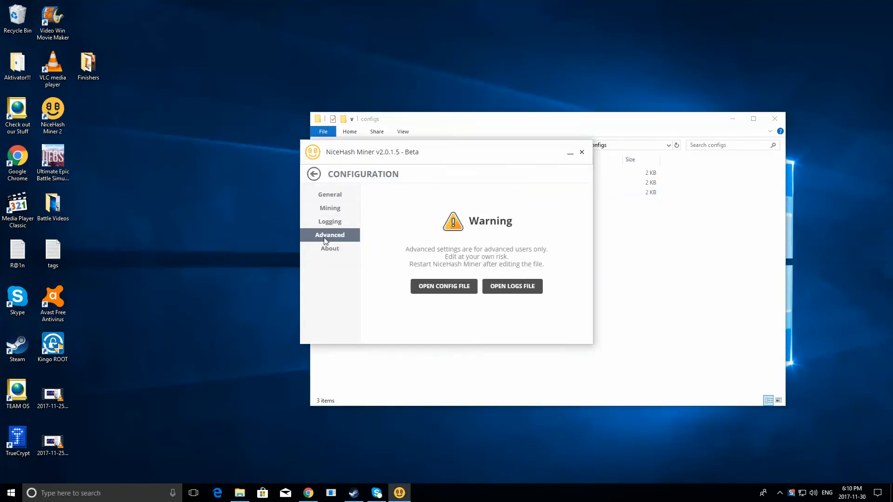
# - View the About page with change log and the Help page, returning to the dashboard
pyautogui.click(329, 248)
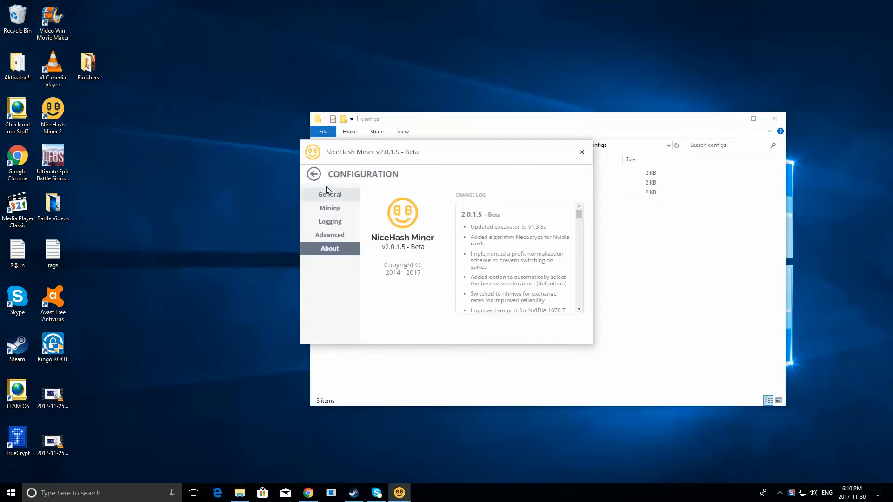
pyautogui.click(313, 174)
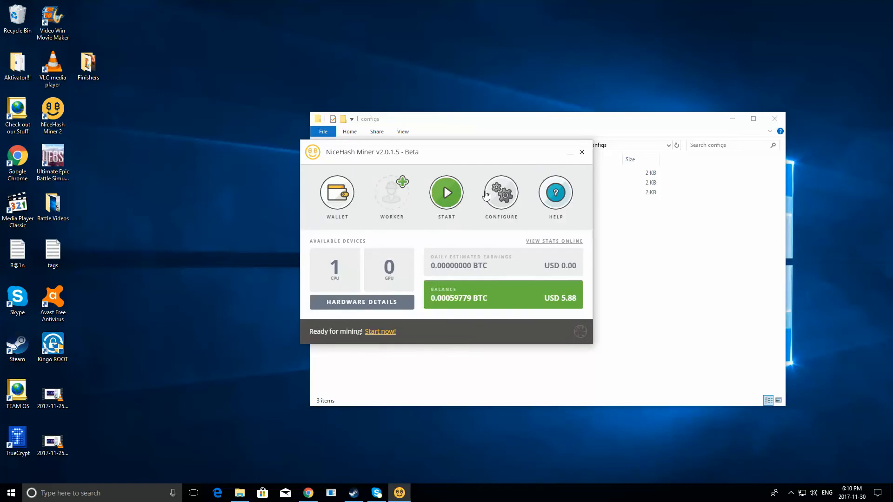
pyautogui.click(554, 192)
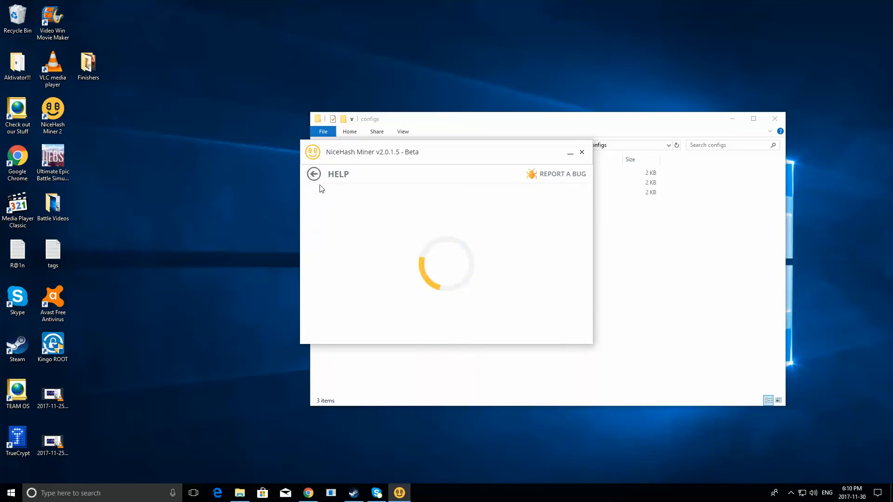
pyautogui.click(313, 174)
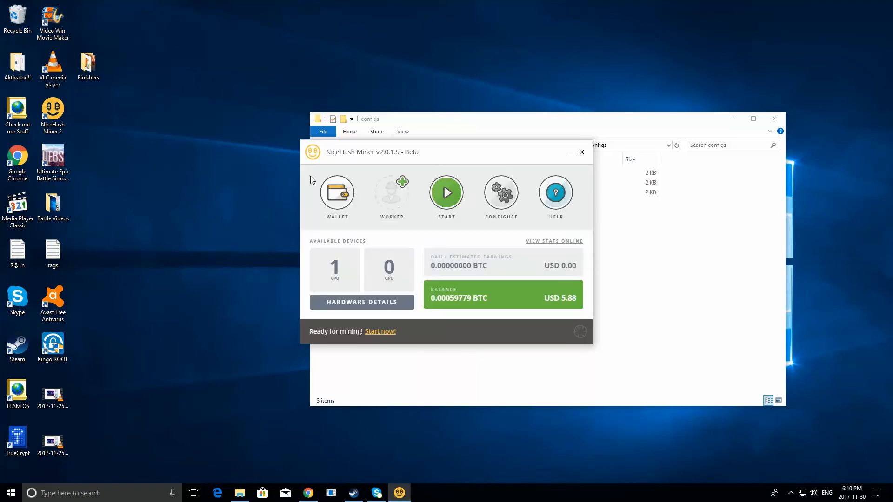
pyautogui.moveTo(571, 248)
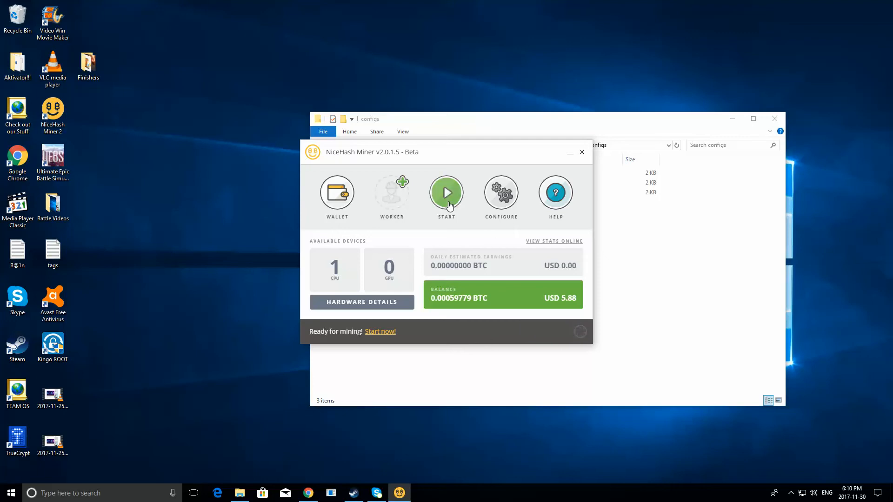
# - Start mining on the CPU so the xmr-stak console connects and status reads Active - Running
pyautogui.click(445, 191)
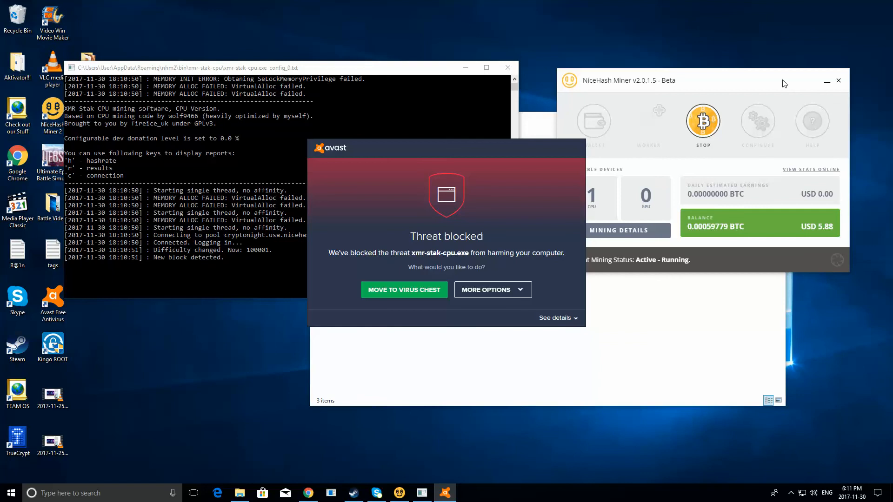
# - Create an Avast exception for the blocked xmr-stak-cpu.exe miner and close the alert
pyautogui.click(492, 289)
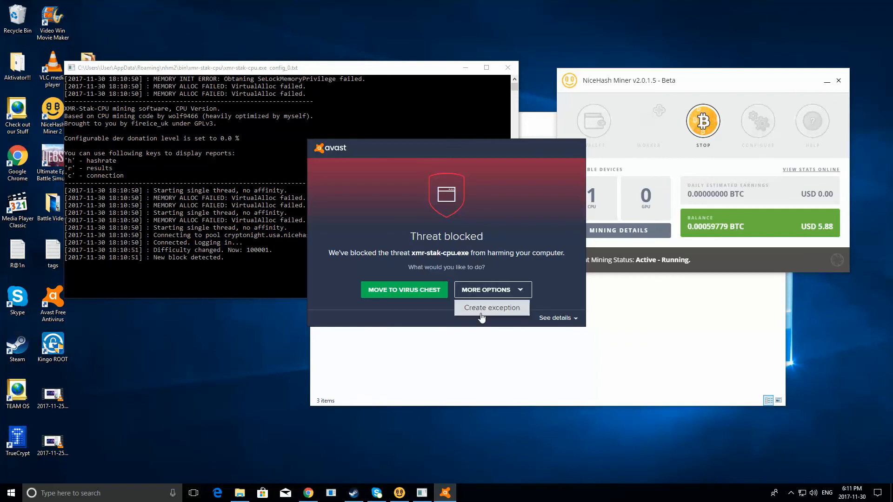
pyautogui.click(491, 308)
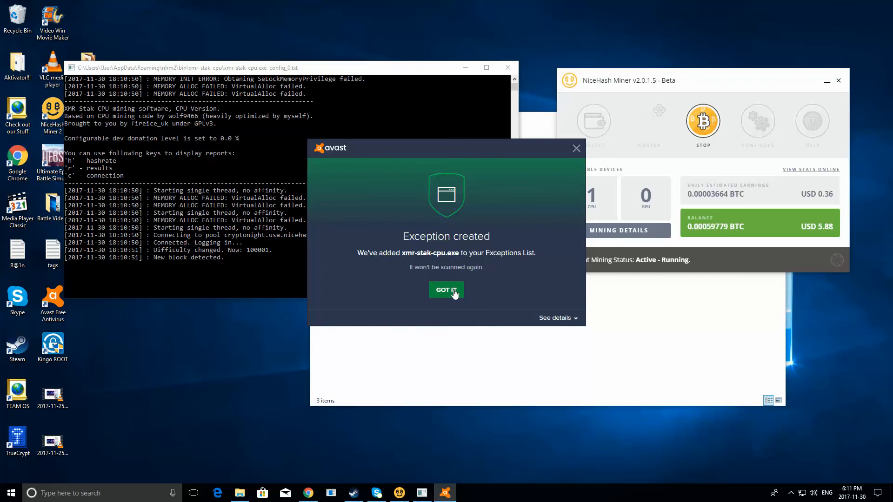
pyautogui.click(445, 290)
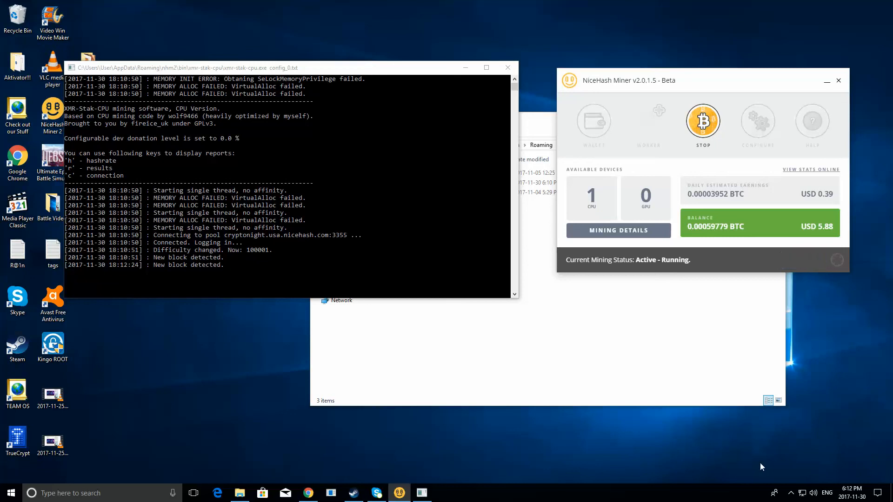
pyautogui.click(790, 493)
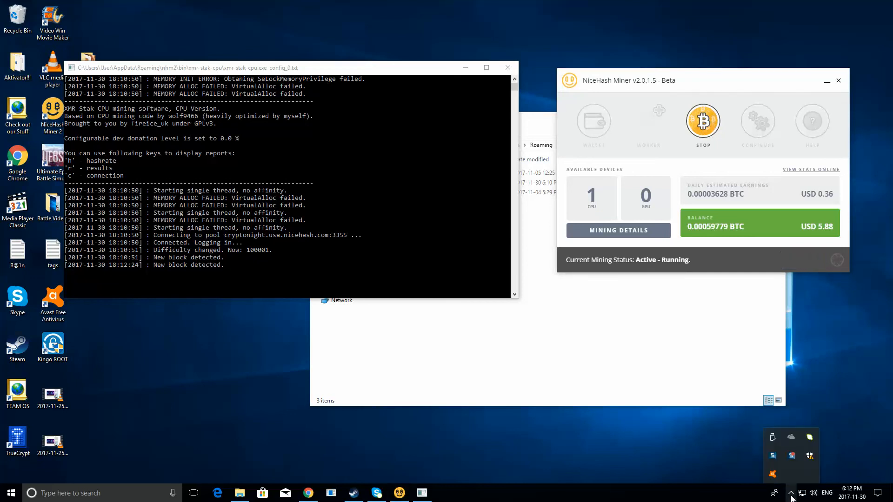